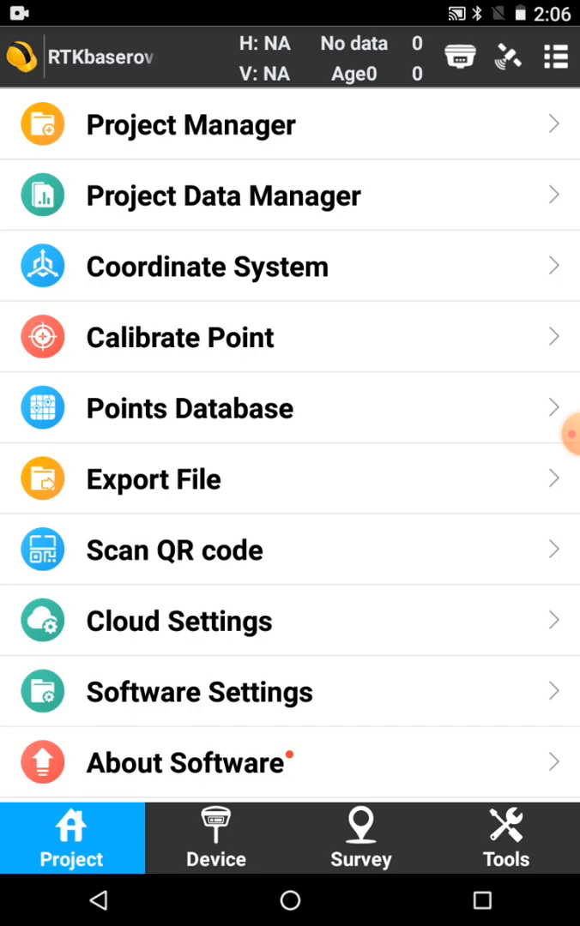
Step: Create project 'demo' keeping last project's parameters with NZGD2000/Bay of Plenty 2000
click(191, 123)
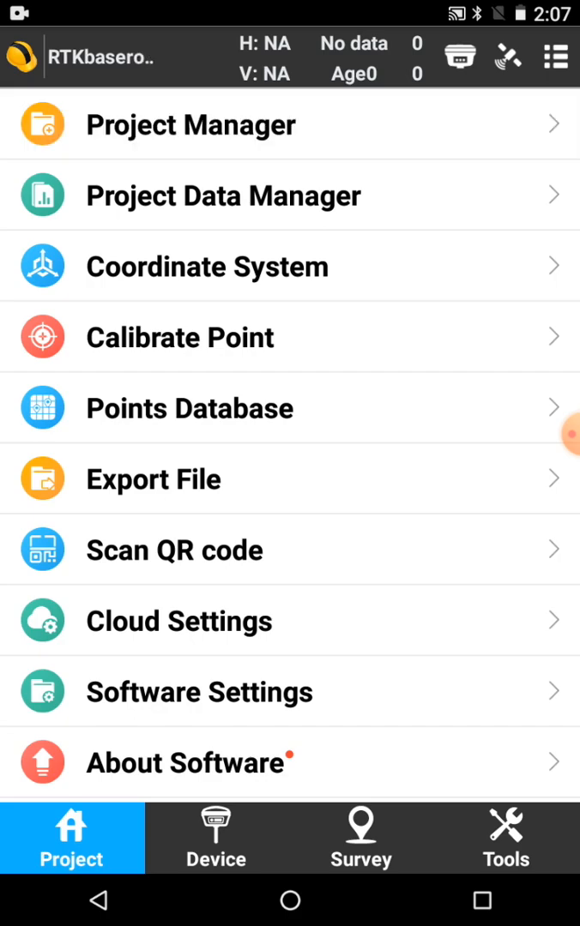
click(192, 125)
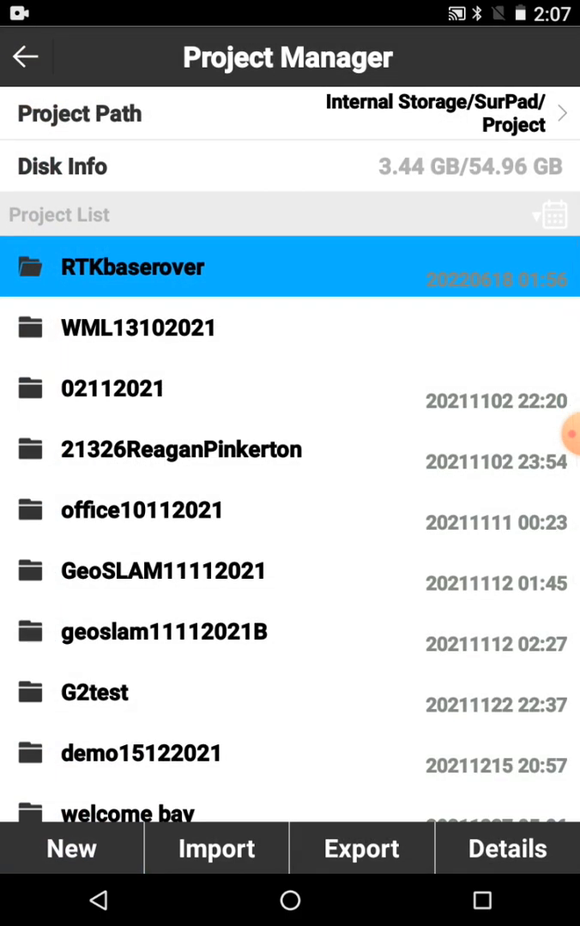
click(72, 847)
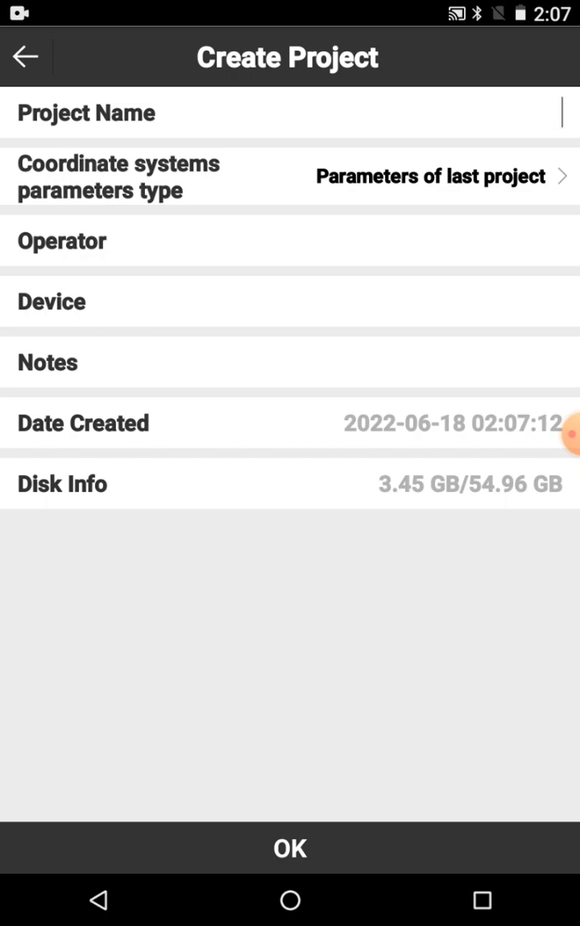
text(enty 2000)
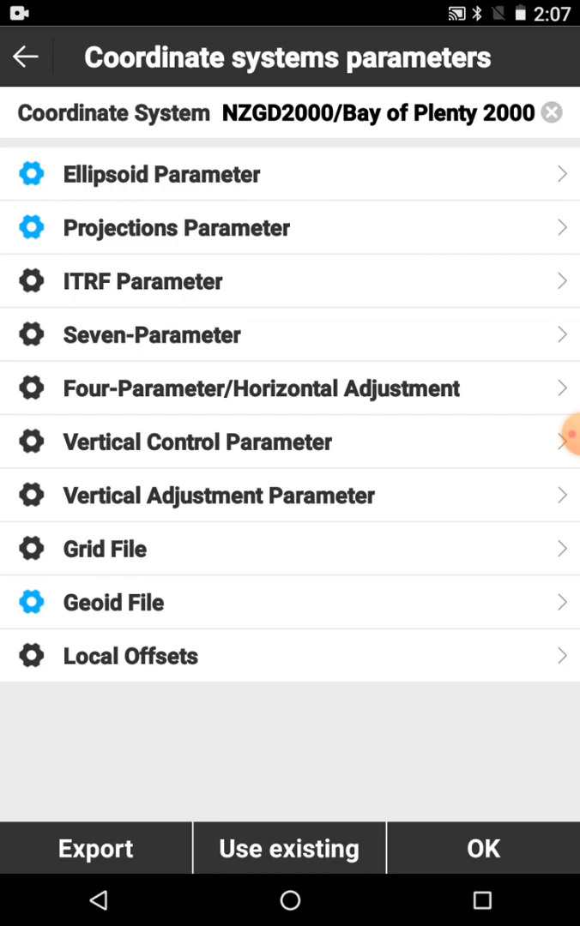
click(199, 443)
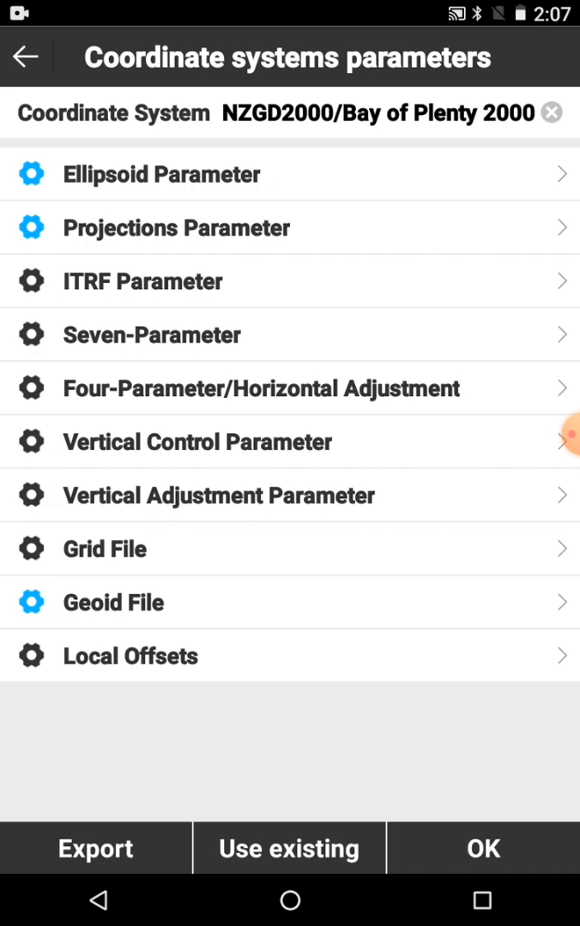
click(28, 57)
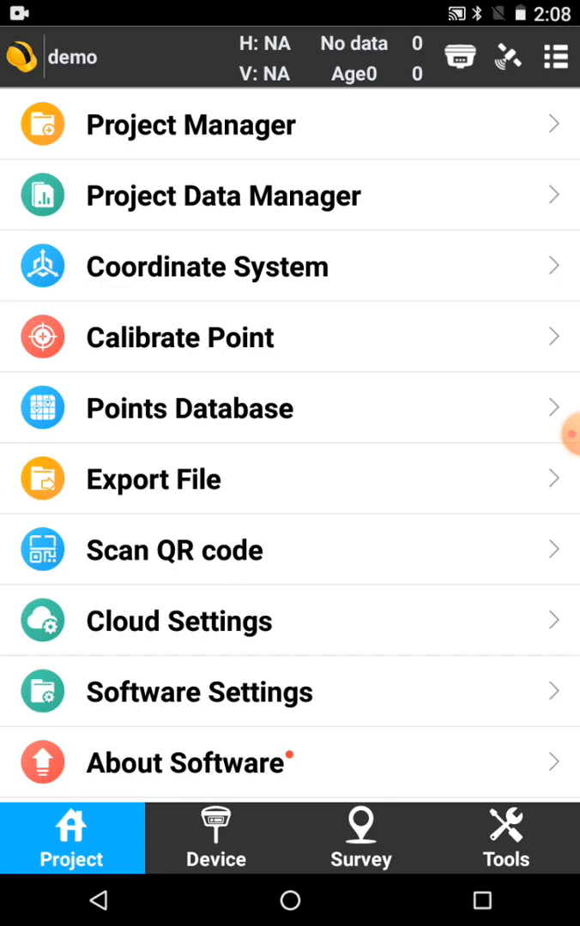
Step: Add point 9000 with northing 807977.172, easting 379663.230 and elevation 4.728
click(188, 408)
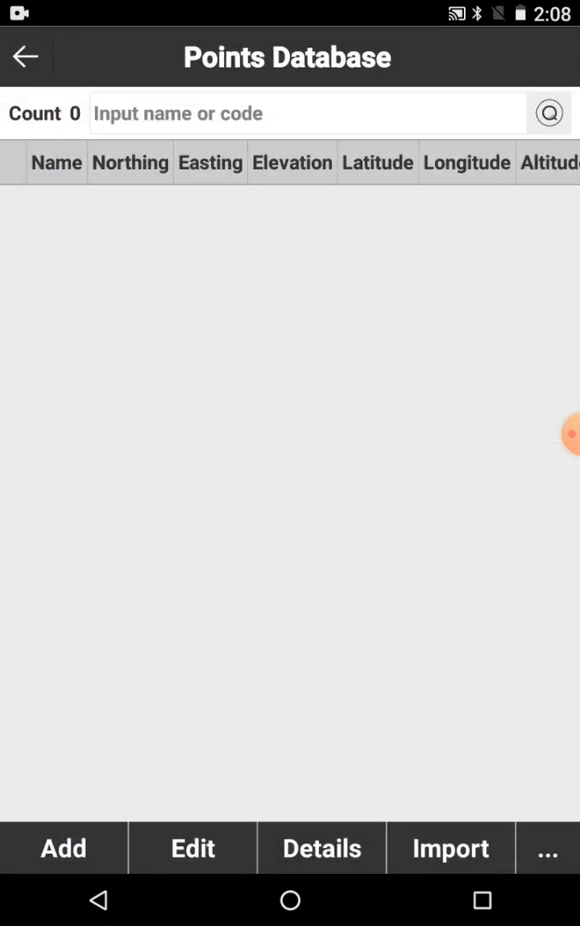
click(62, 847)
text(8079)
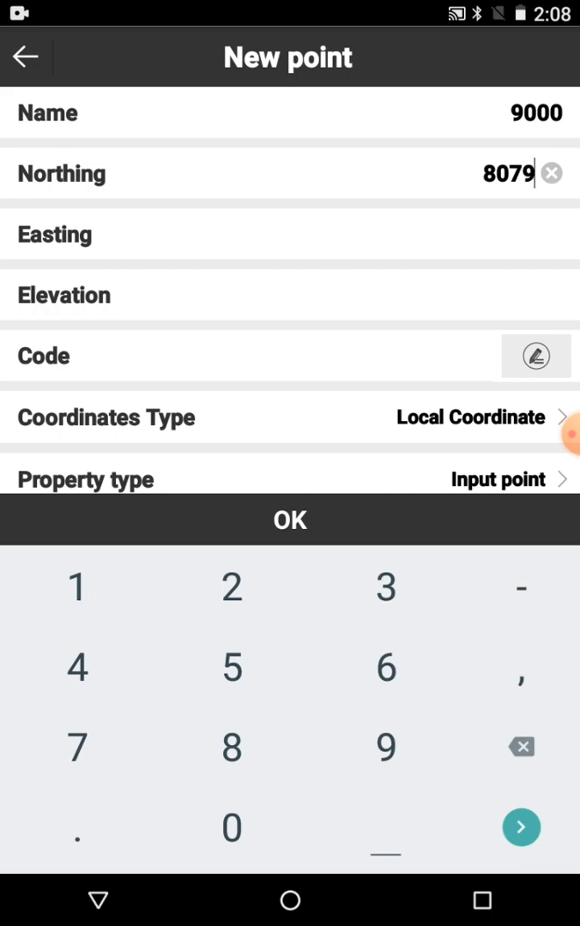
text(77.172)
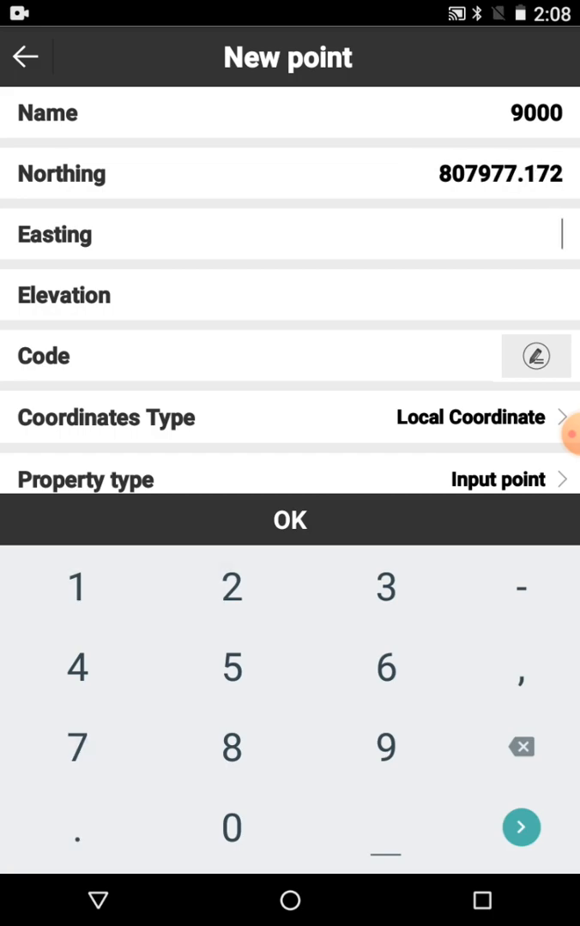
click(384, 586)
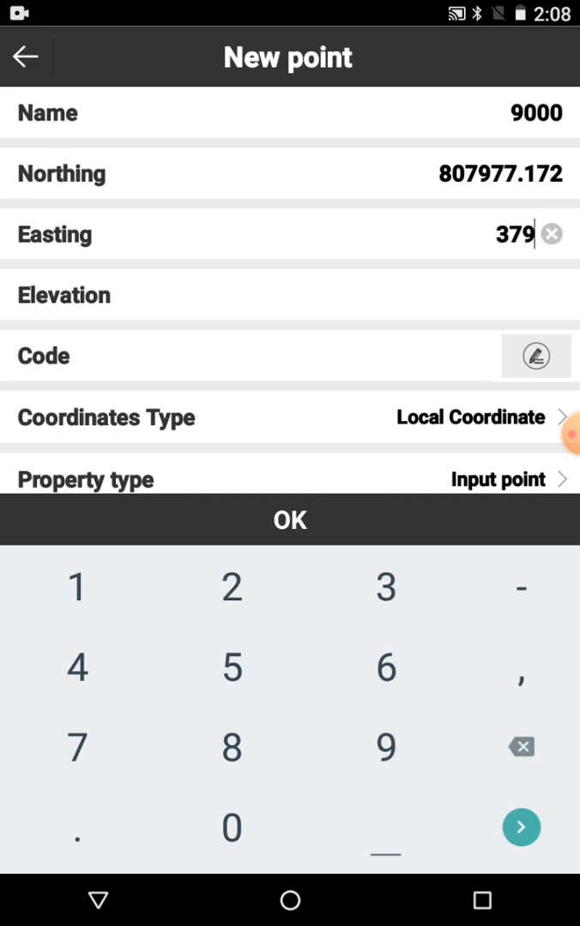
text(663)
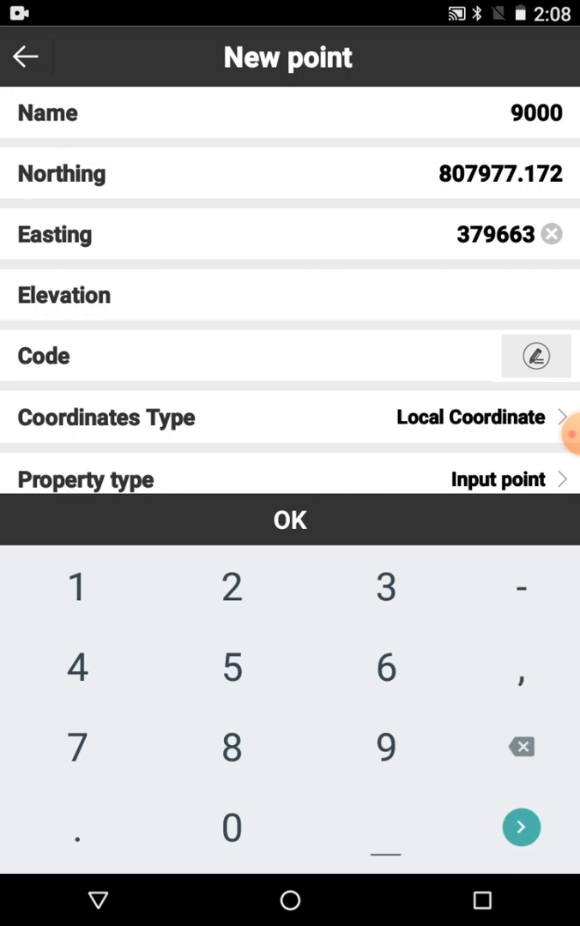
text(.230)
click(290, 295)
text(4.)
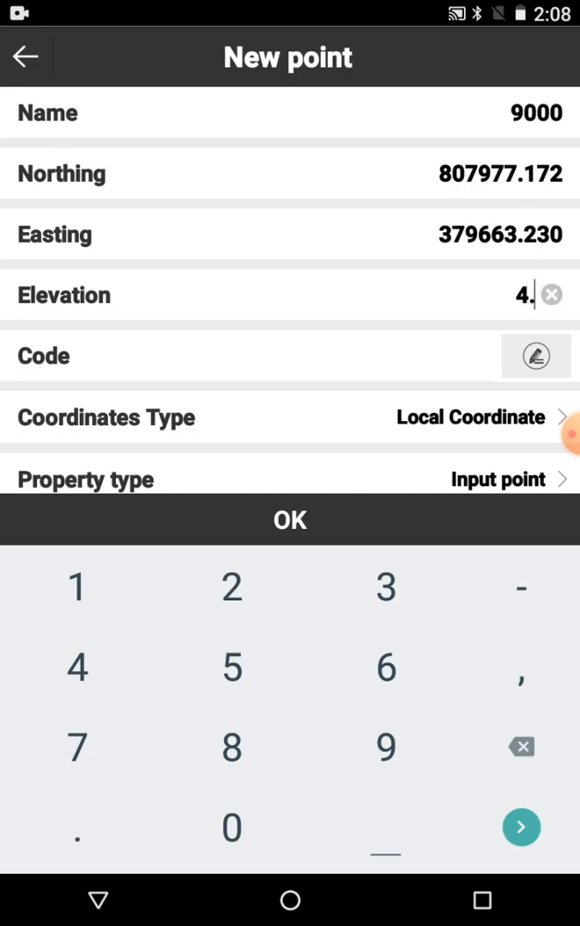
text(728)
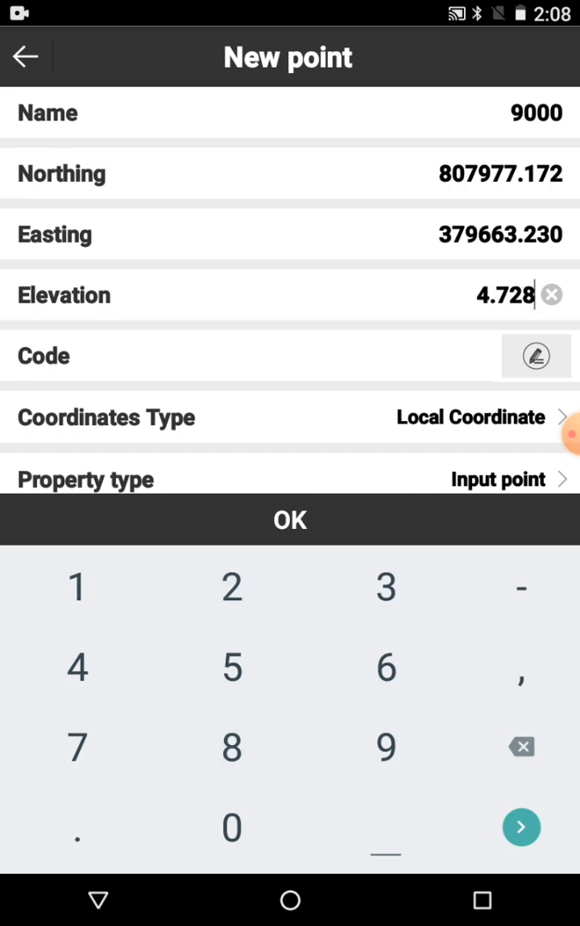
click(521, 826)
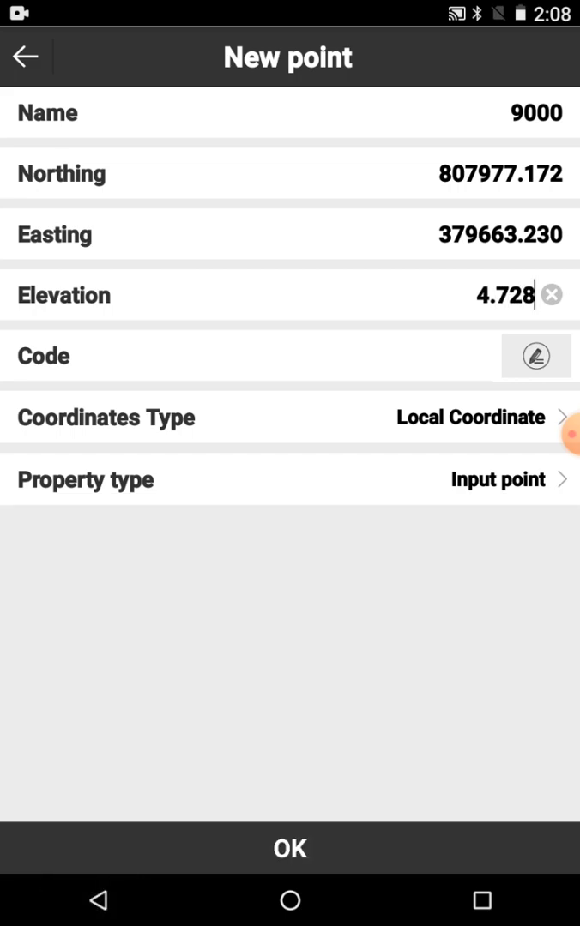
Step: Save point 9000, check it in the points database, and return to the Project menu
click(290, 847)
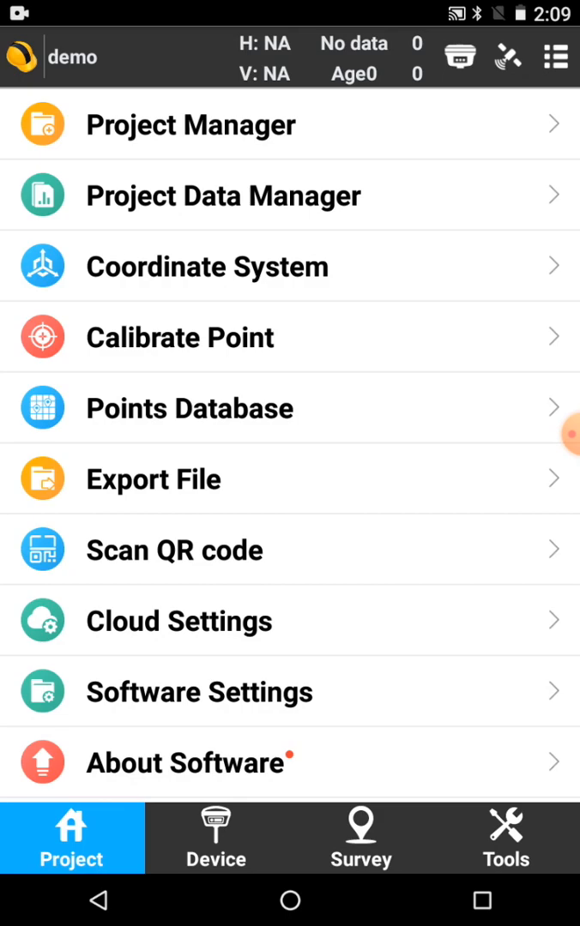
click(188, 408)
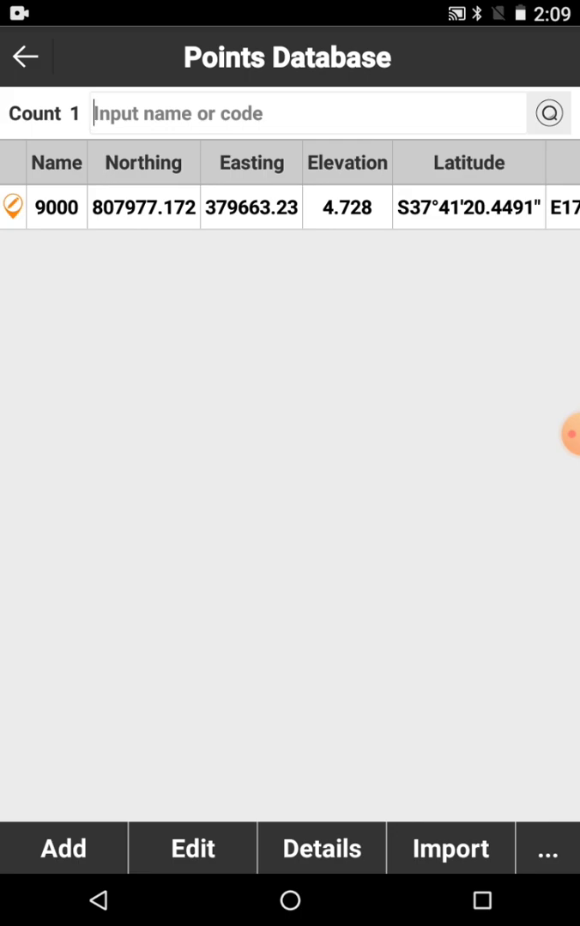
click(25, 55)
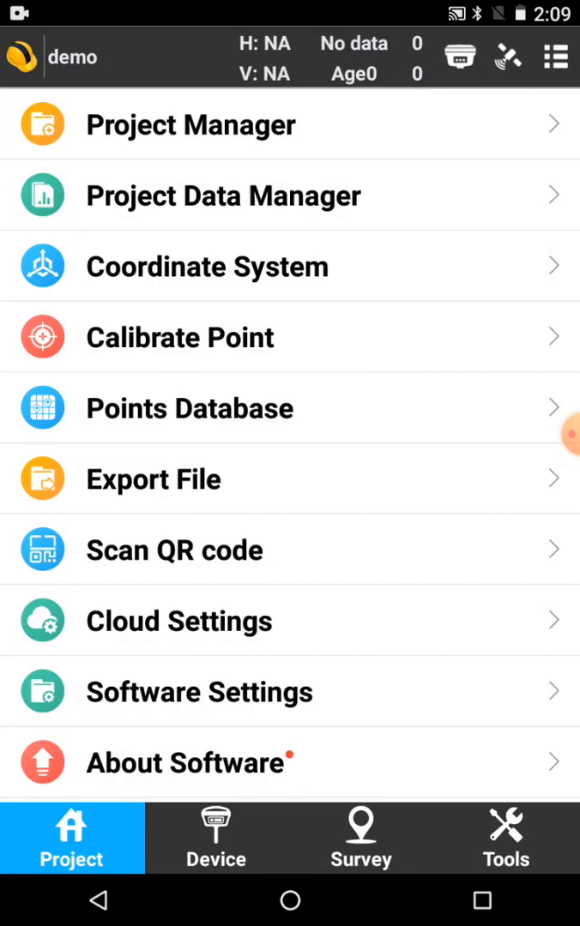
Step: Start Point Survey and accept the 1.8 m pole height antenna prompt
click(216, 837)
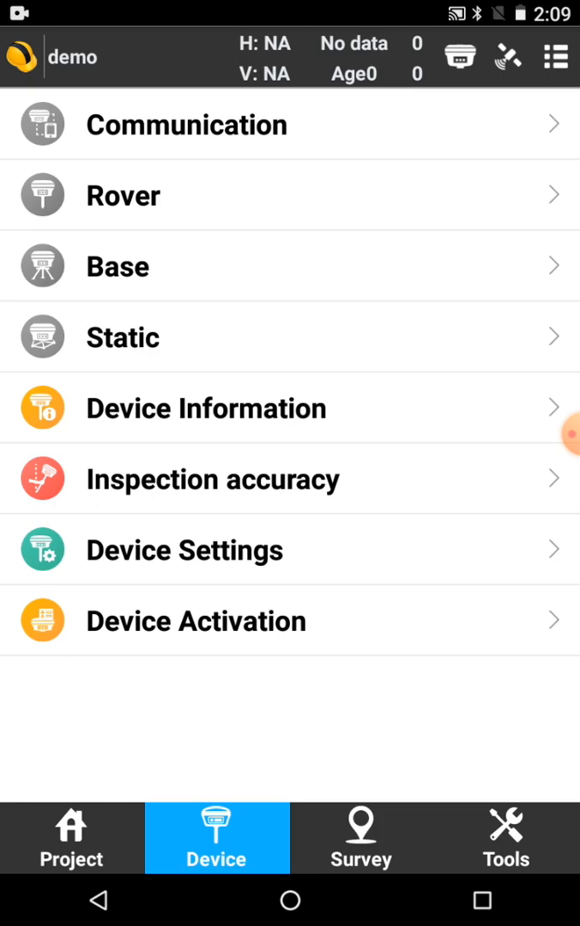
click(360, 837)
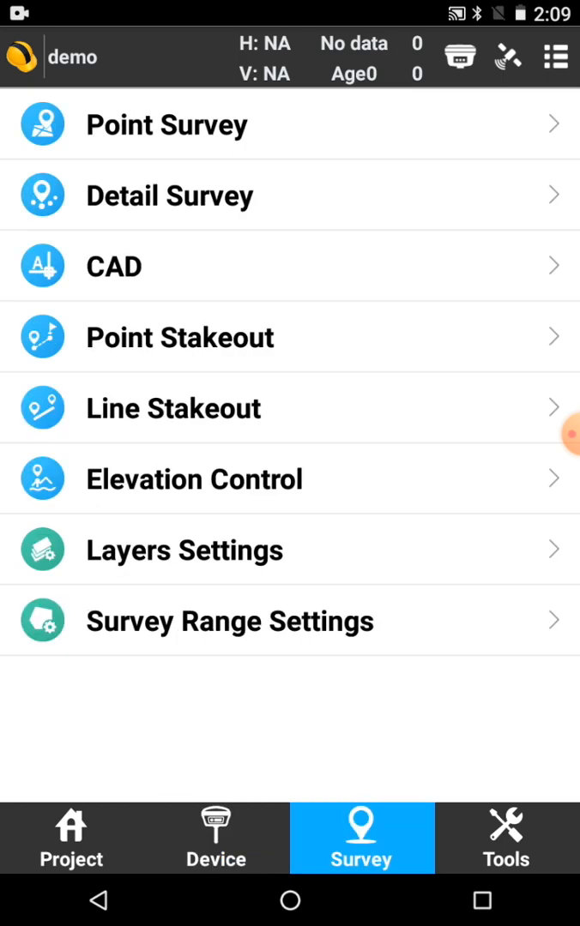
click(166, 125)
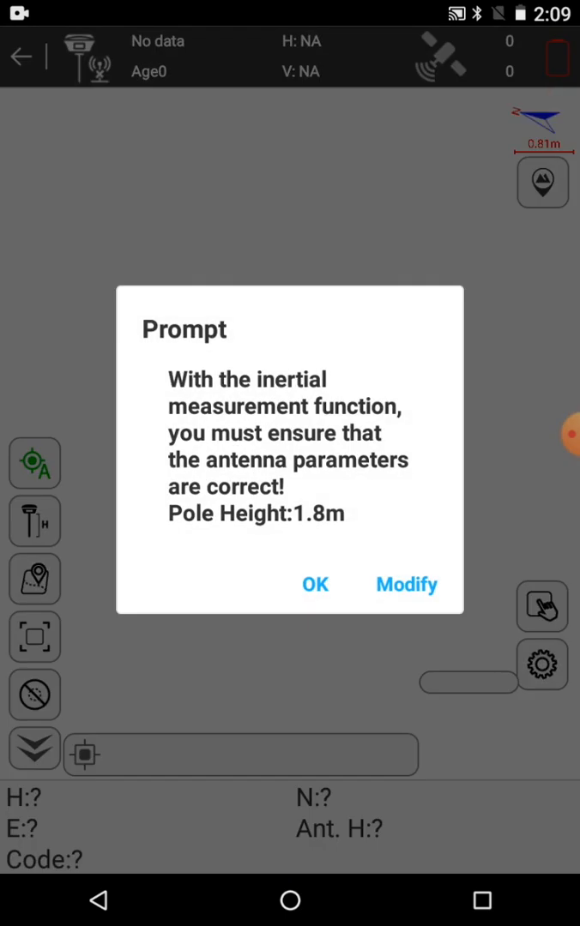
click(316, 583)
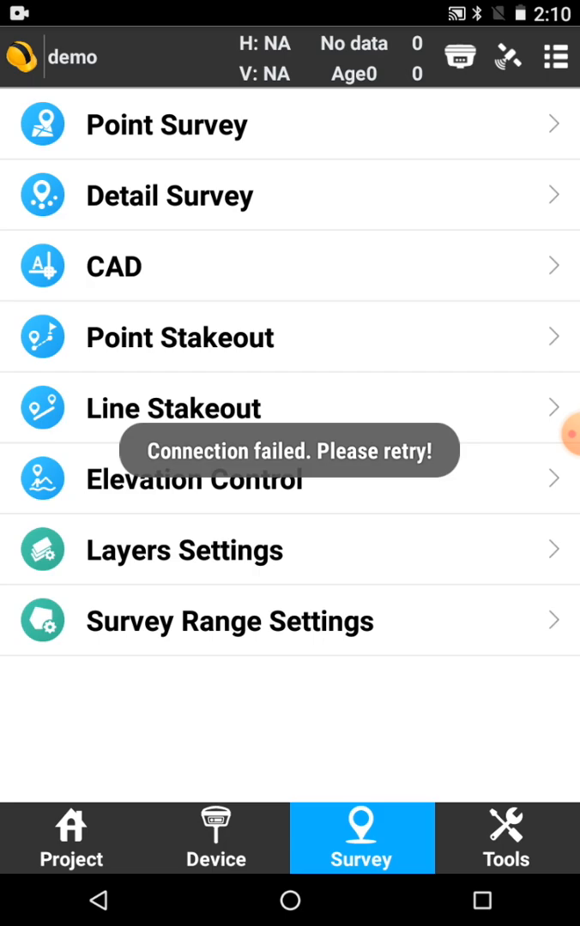
key(Back)
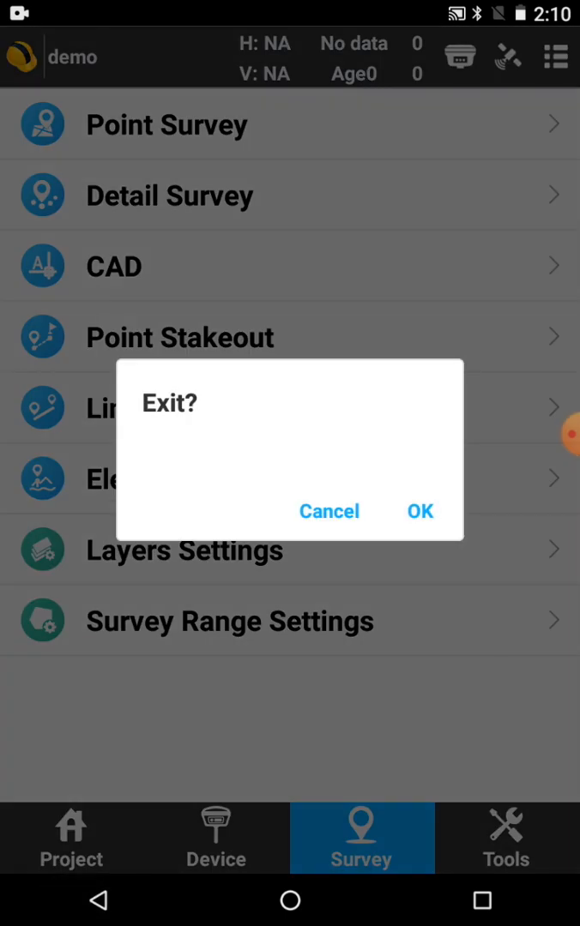
click(328, 511)
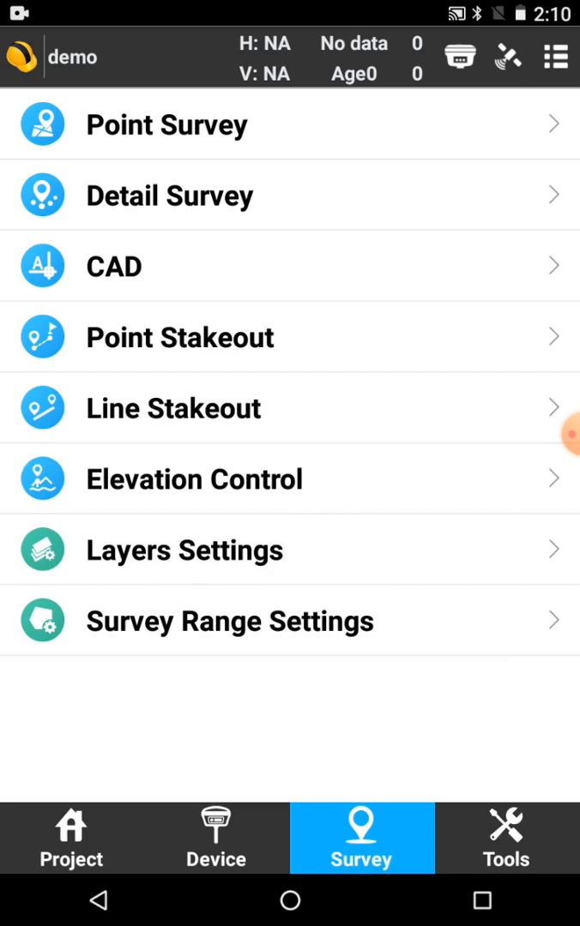
Step: Reconnect to the receiver for a FIXED solution and show the Device menu
click(459, 57)
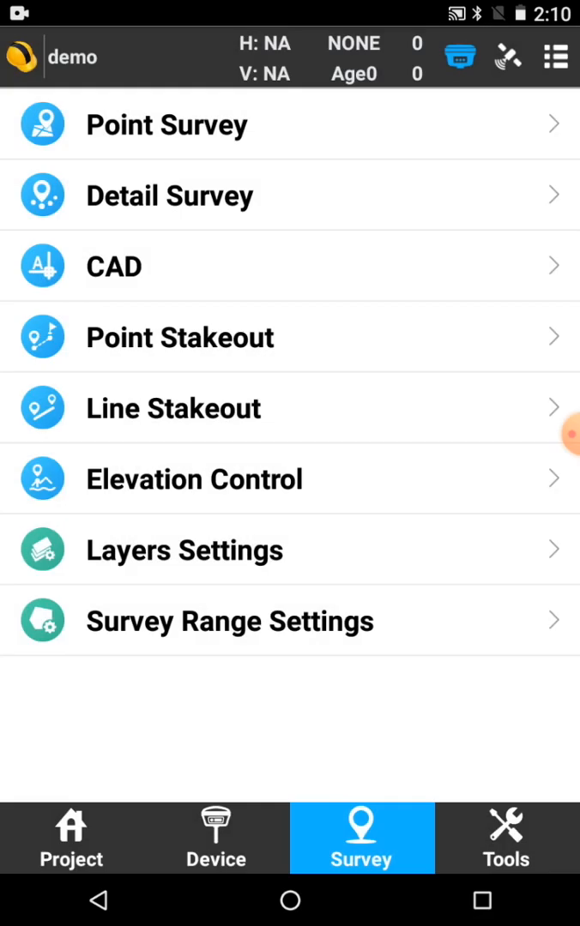
click(216, 837)
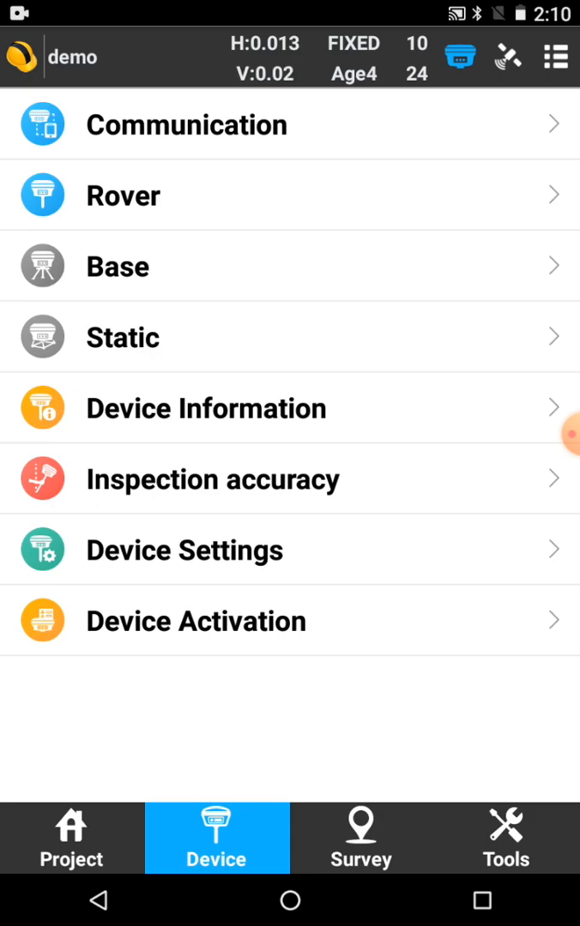
Step: Collect topo point Pt1 at the rover's fixed position and save it
click(360, 837)
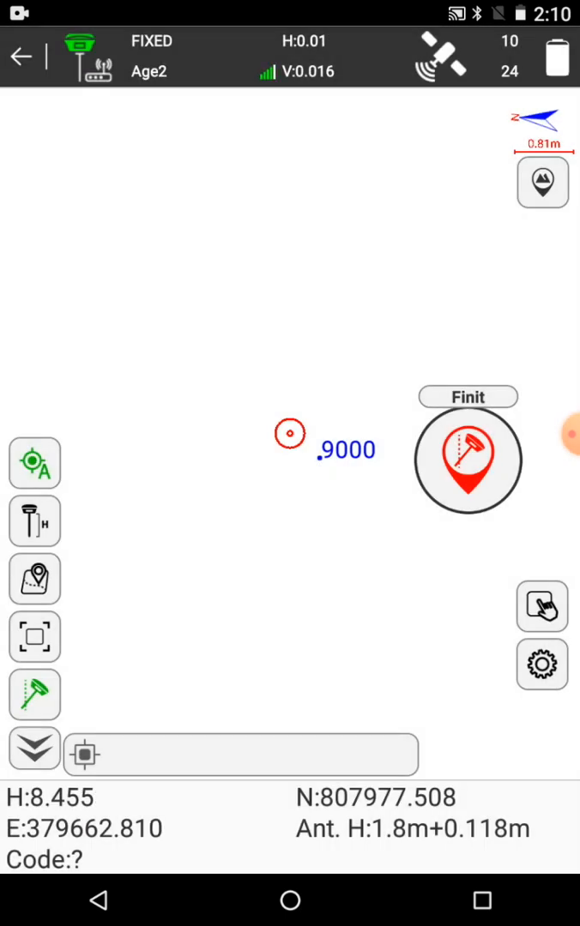
click(467, 460)
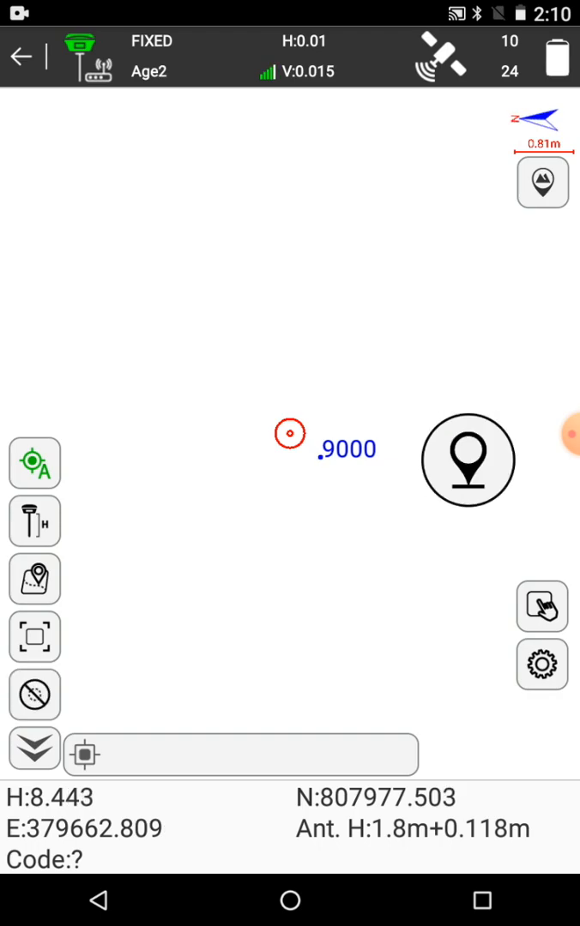
click(542, 182)
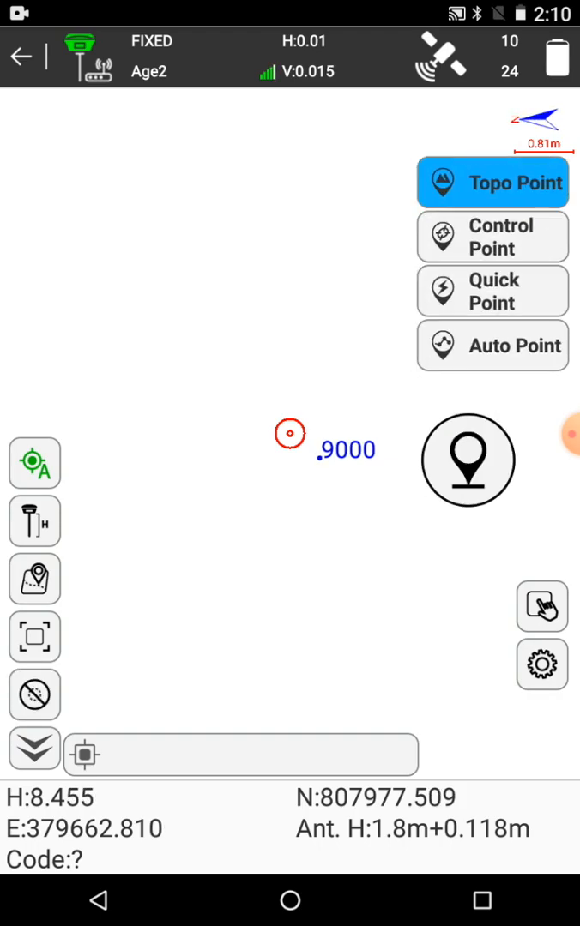
click(491, 182)
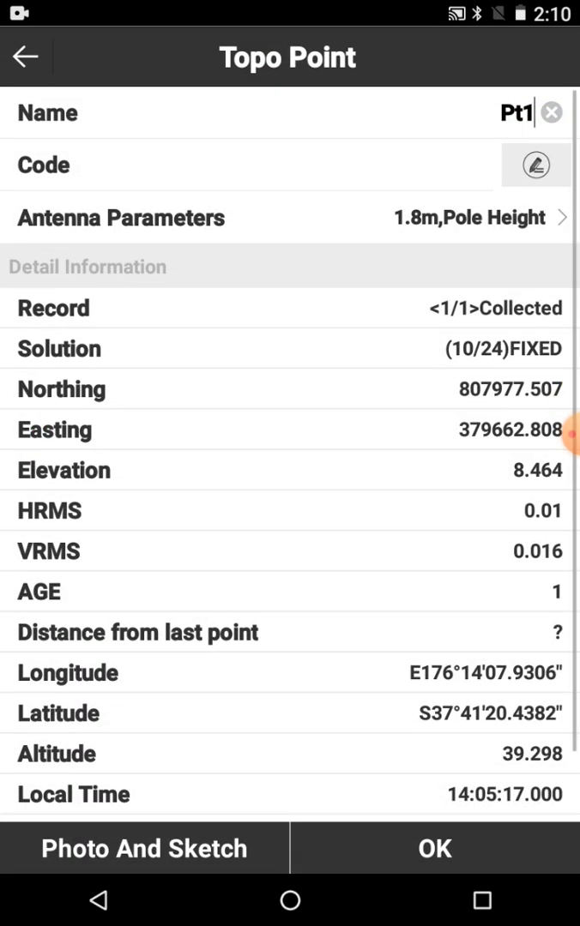
click(144, 847)
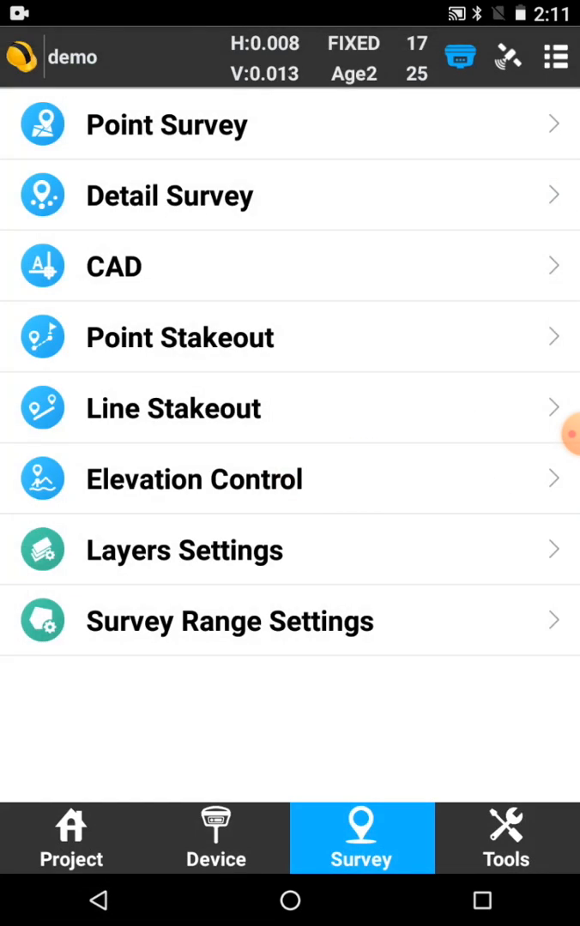
Step: Open Calibrate Point from the Project menu
click(72, 836)
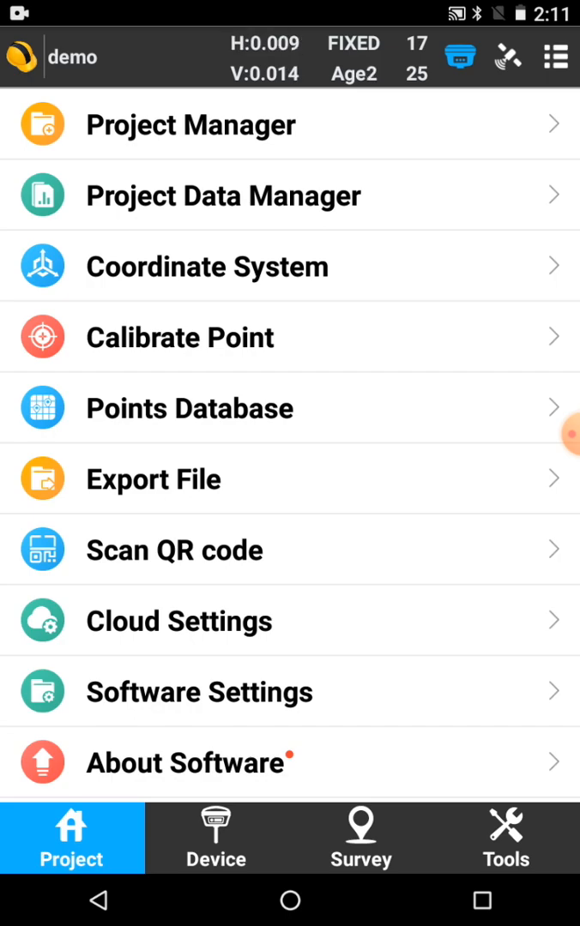
click(180, 337)
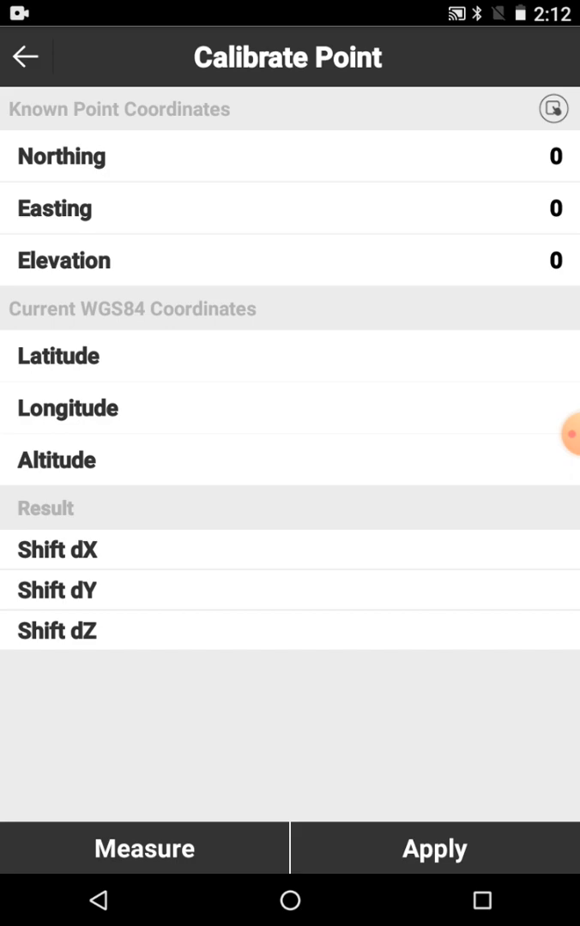
Step: Apply Marker Point Calibration with shifts dX -2.314, dY -0.171, dH -3.722
click(552, 109)
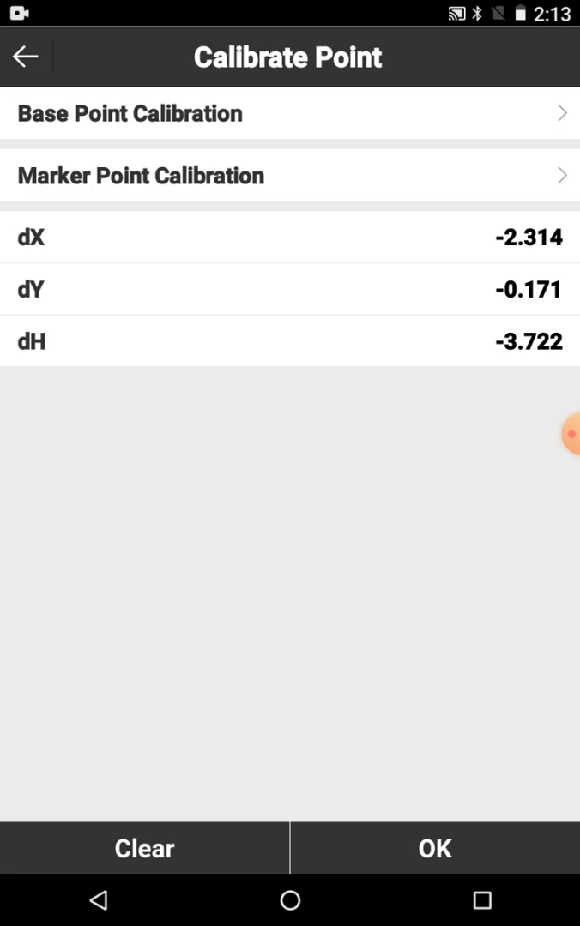
click(28, 56)
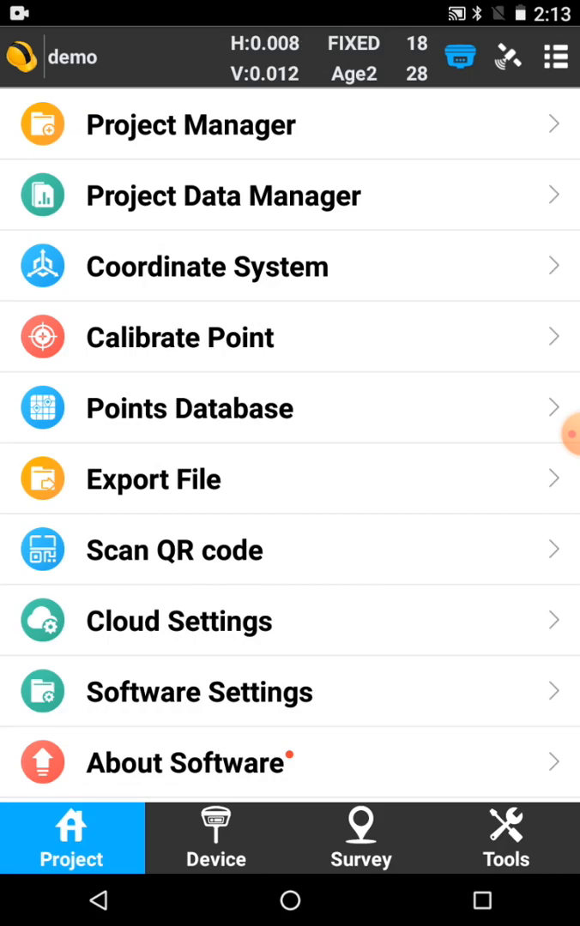
Step: Open Point Stakeout and select point 9000 from the stake point list
click(360, 837)
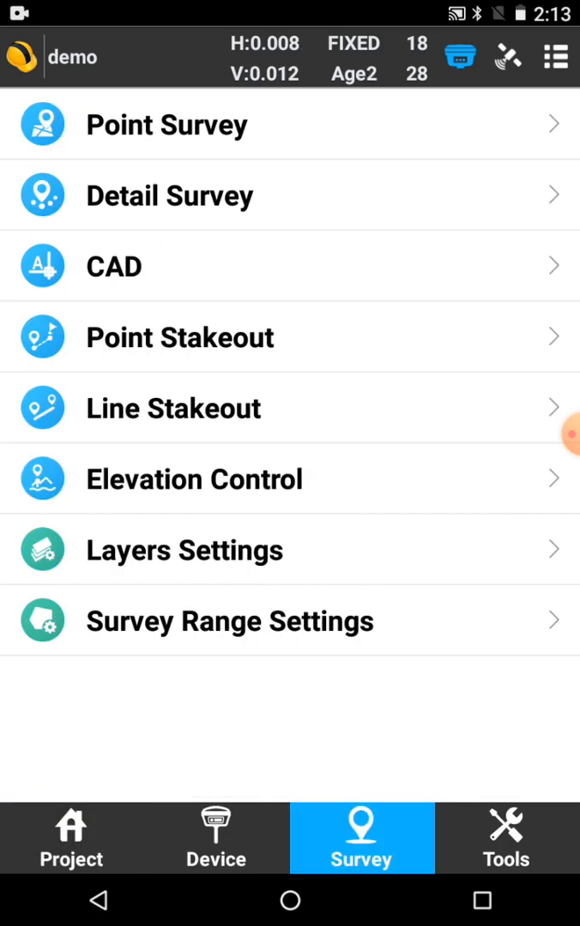
click(180, 336)
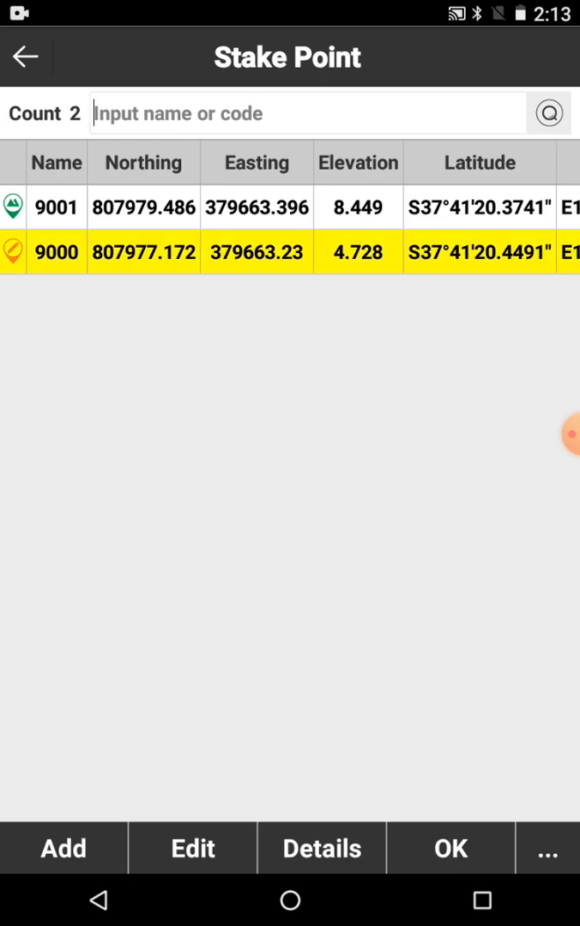
click(450, 847)
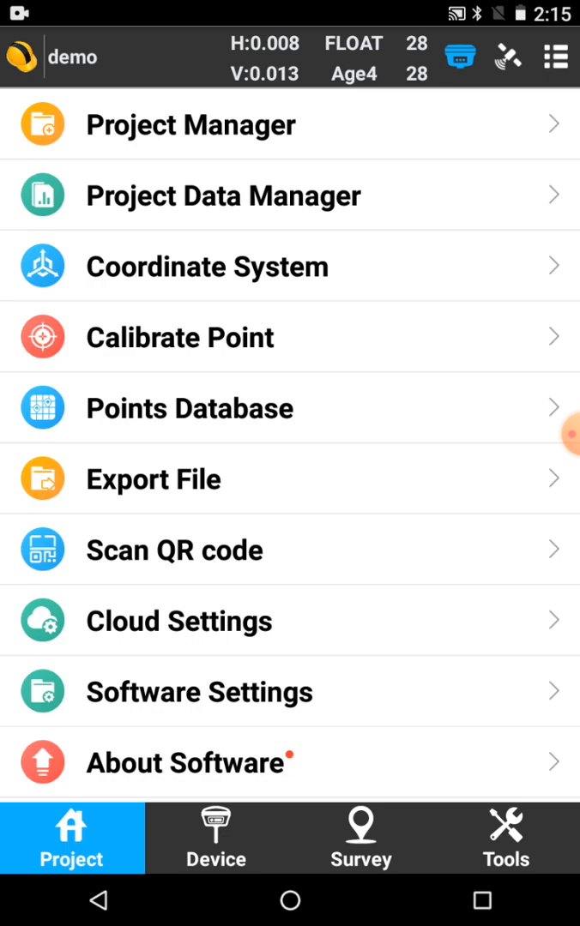
Step: Acknowledge the new base position and start staking out point 9000
click(360, 837)
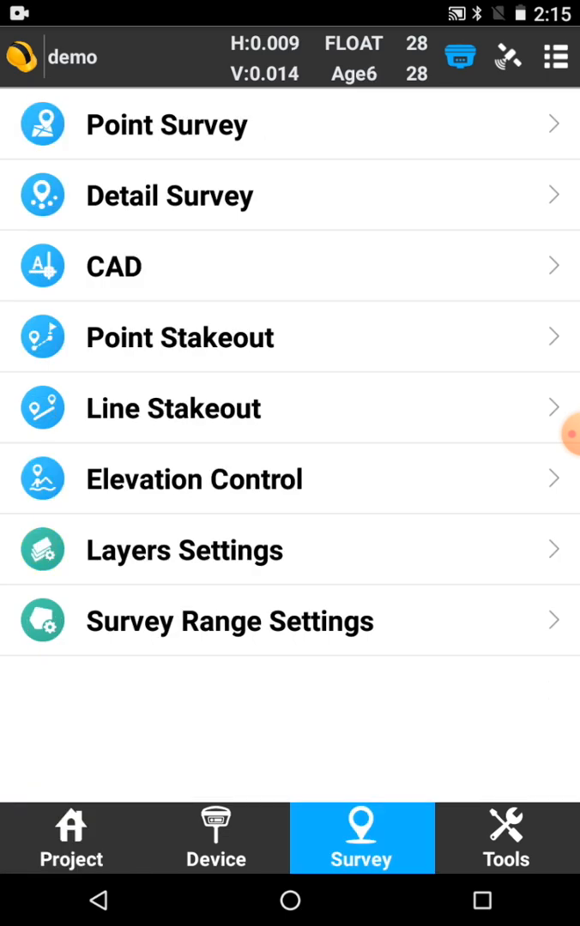
click(180, 337)
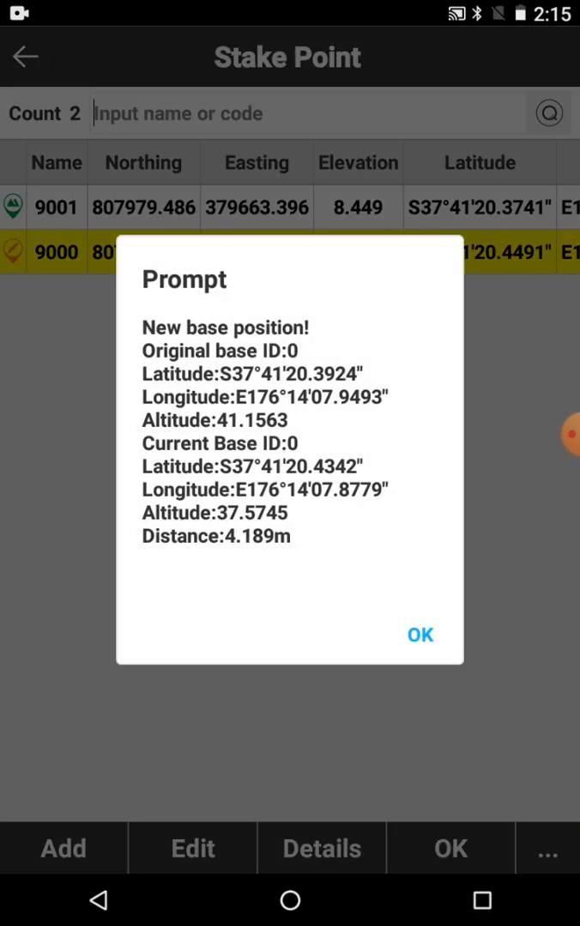
click(419, 634)
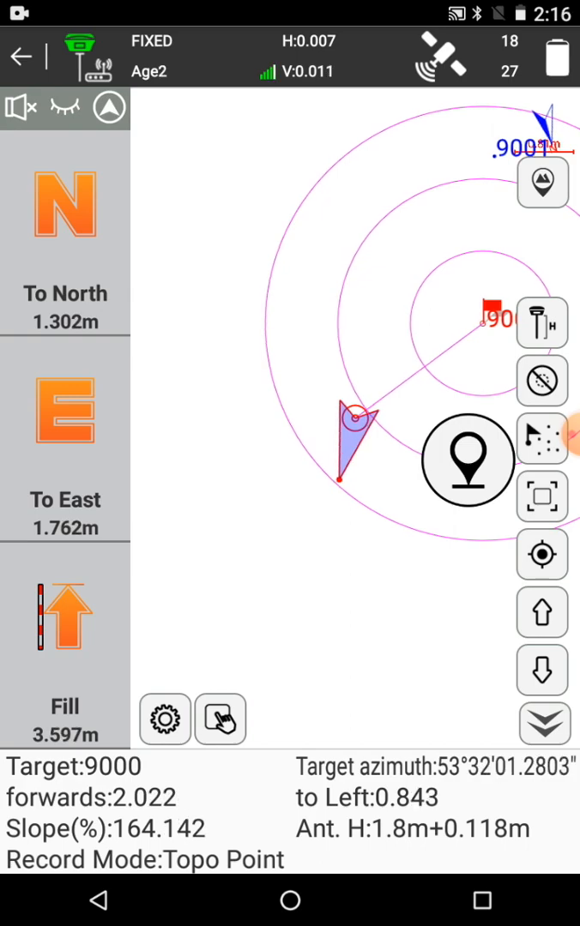
click(21, 55)
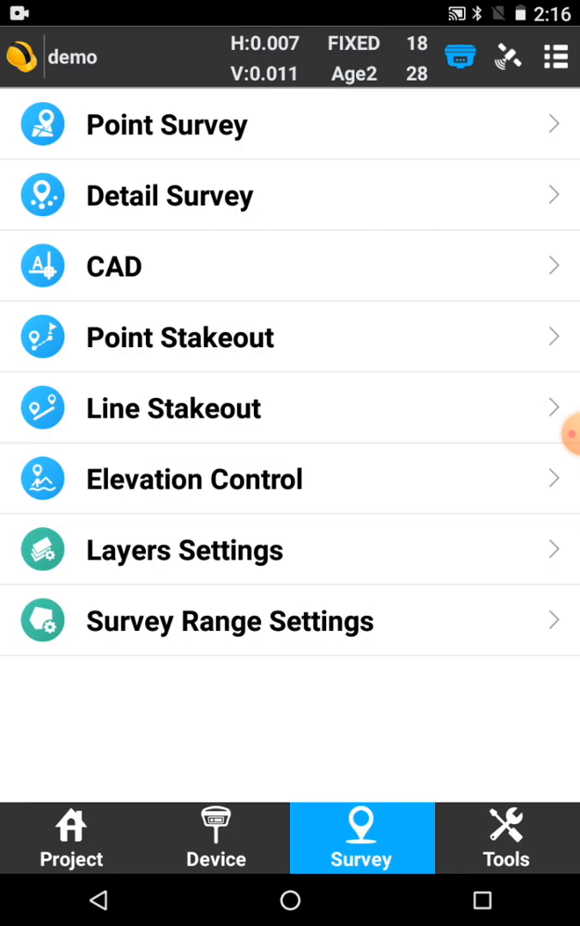
Step: Clear the current point calibration in Calibrate Point, confirming the reset of dX, dY and dH to zero
click(72, 837)
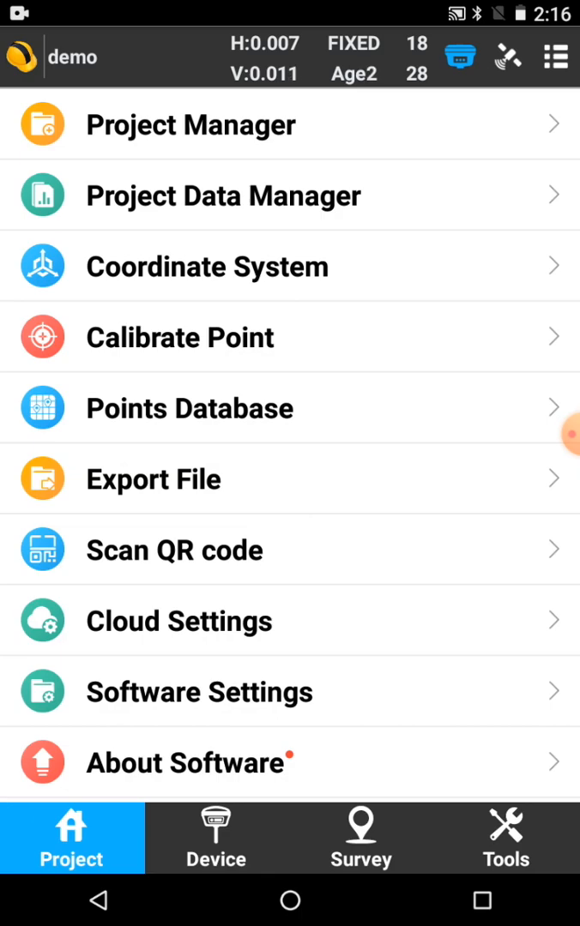
click(180, 336)
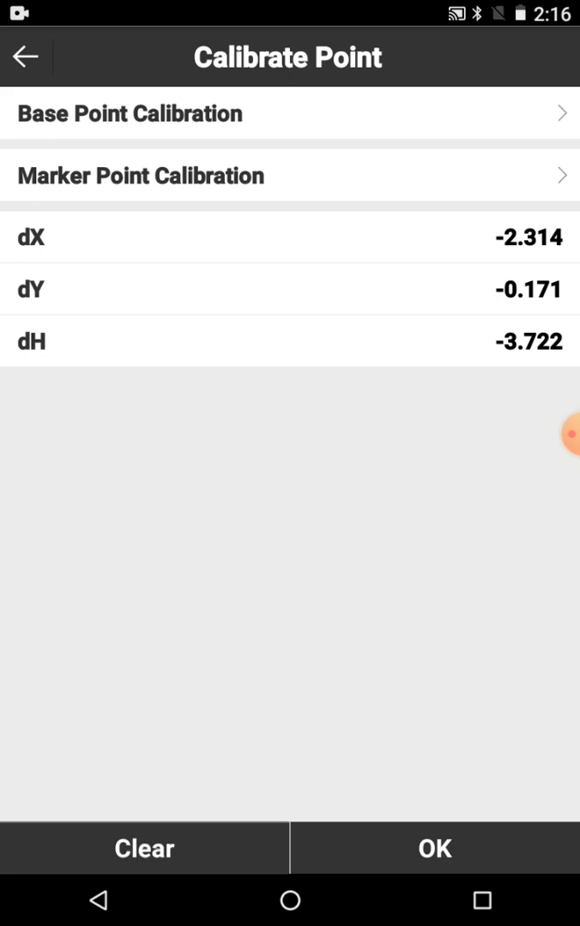
click(436, 847)
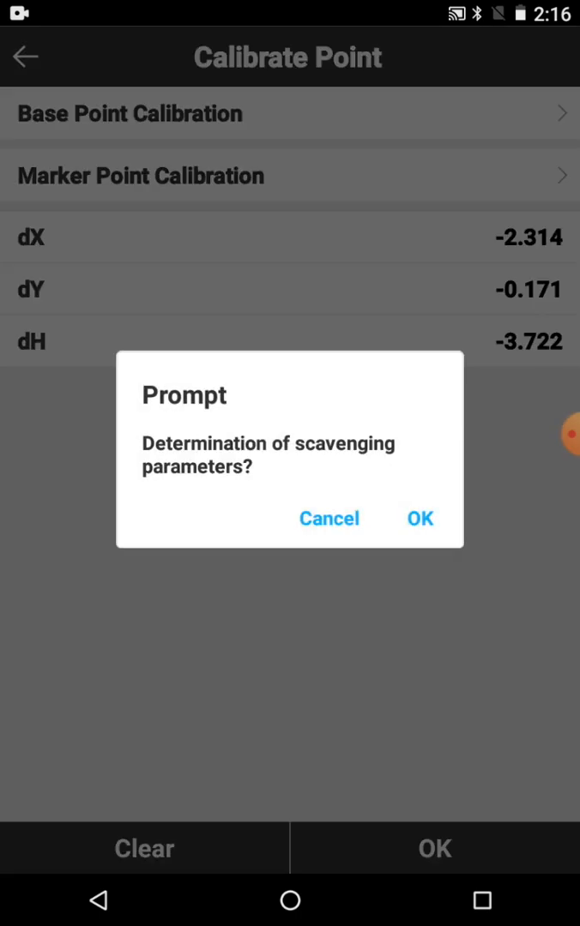
click(418, 518)
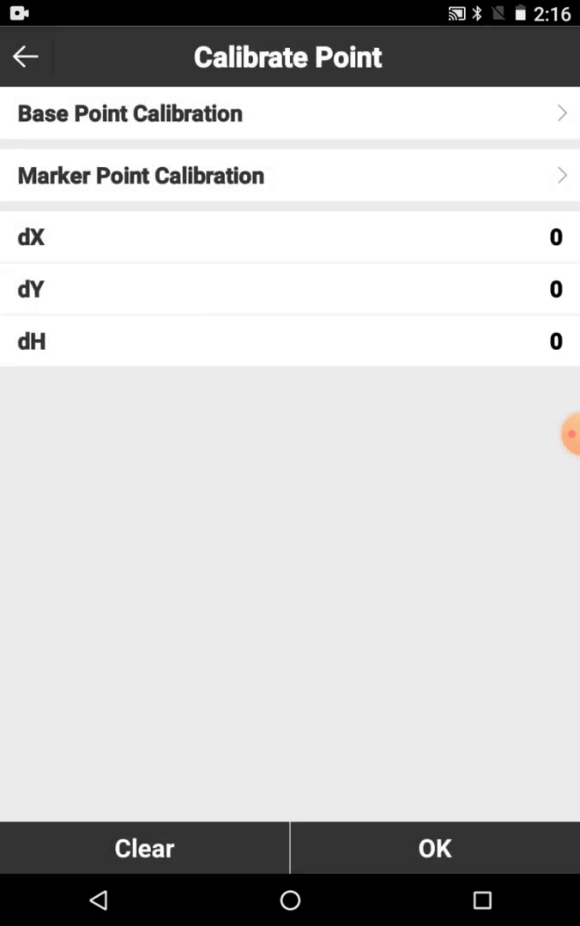
click(25, 55)
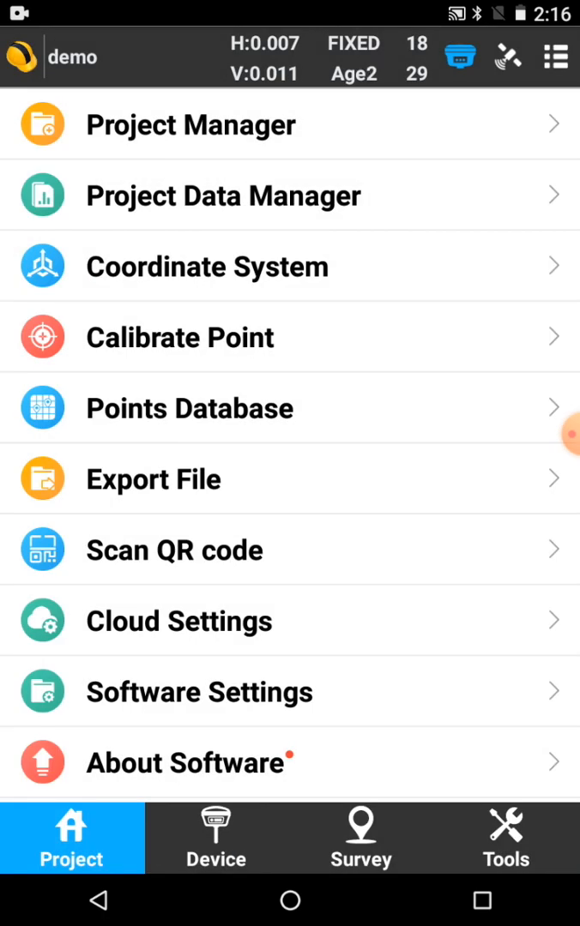
Step: Measure at known marker point 9000 and accept shifts dX −1.025, dY 1.591, dH −0.131
click(180, 336)
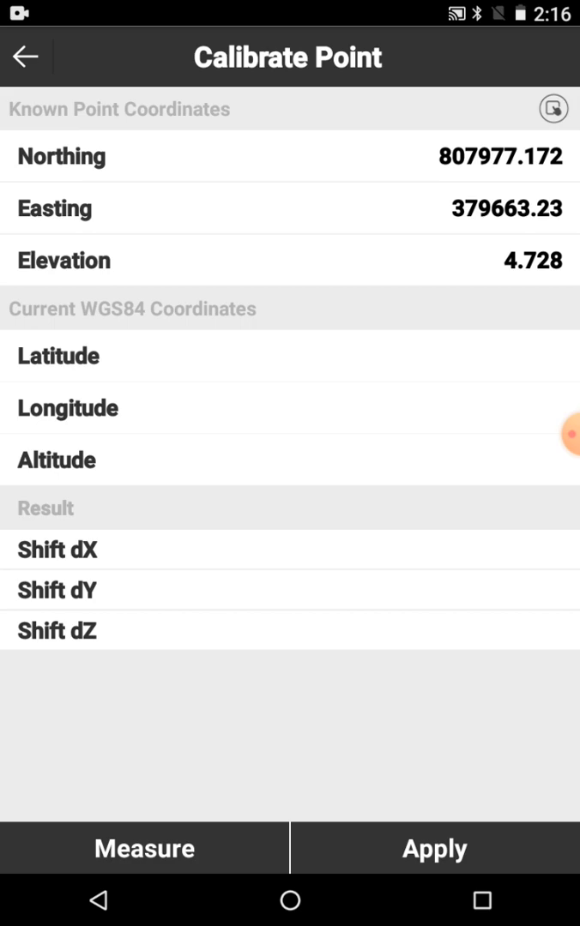
click(552, 110)
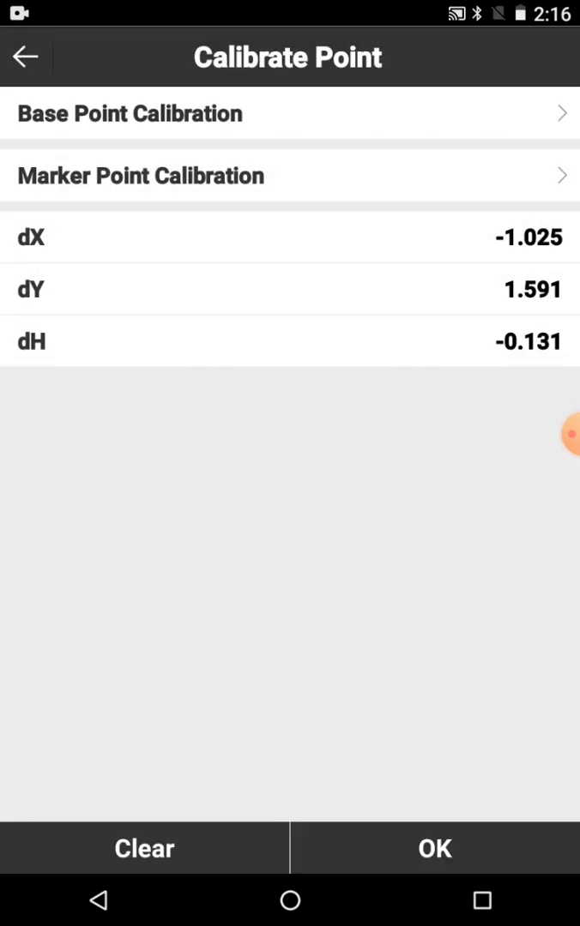
click(26, 55)
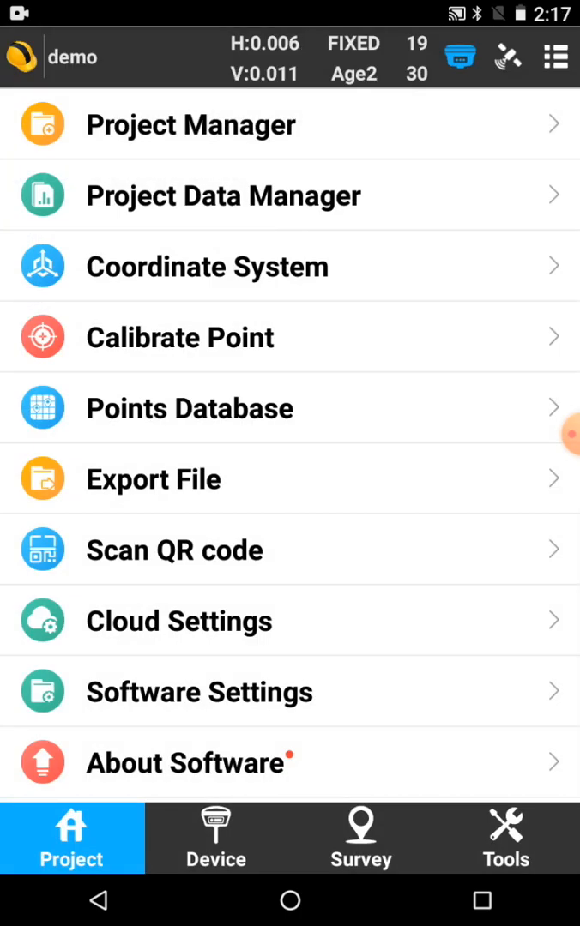
Step: Review the Stake Point list with points 9000–9002 under Point Stakeout
click(360, 837)
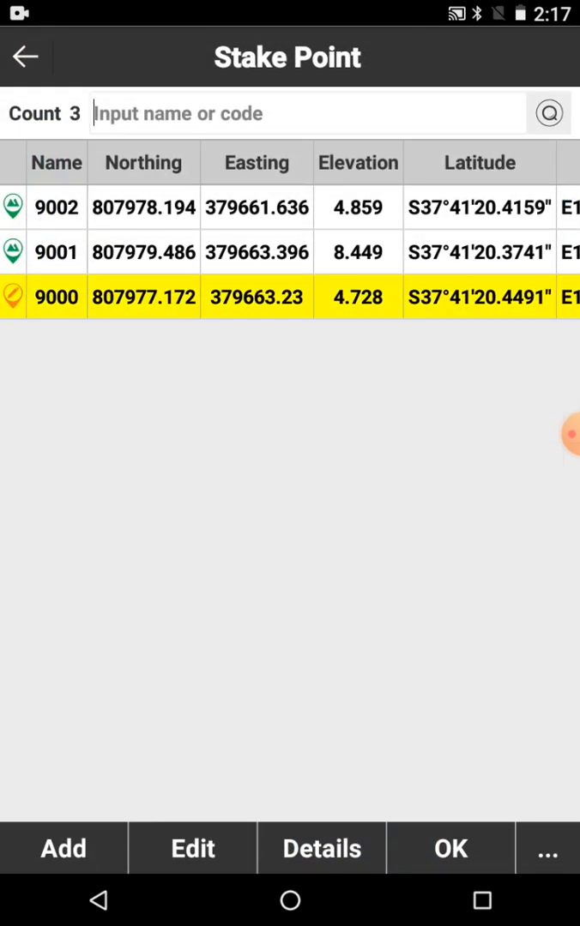
click(449, 847)
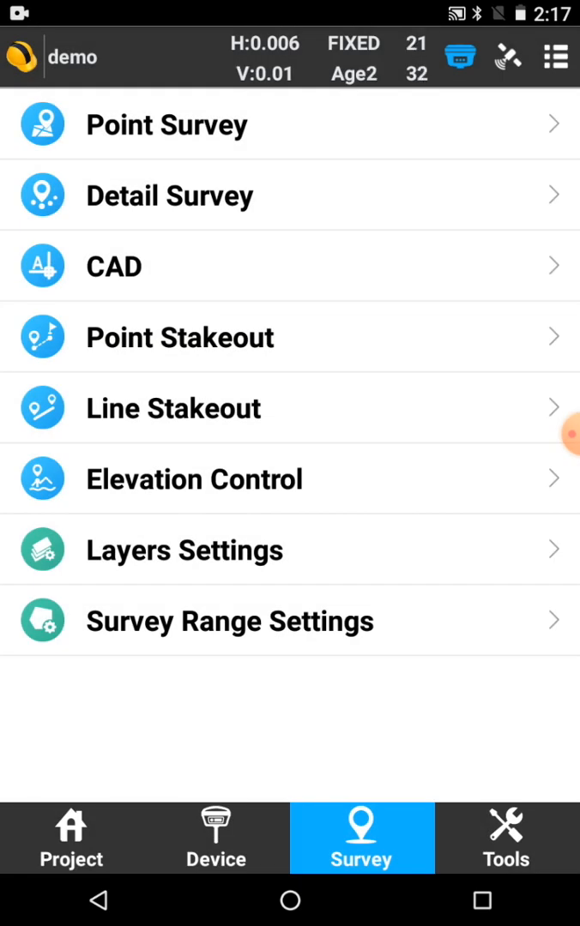
Step: Connect over Bluetooth to receiver SG118C133273994 from the Communication device list
click(216, 837)
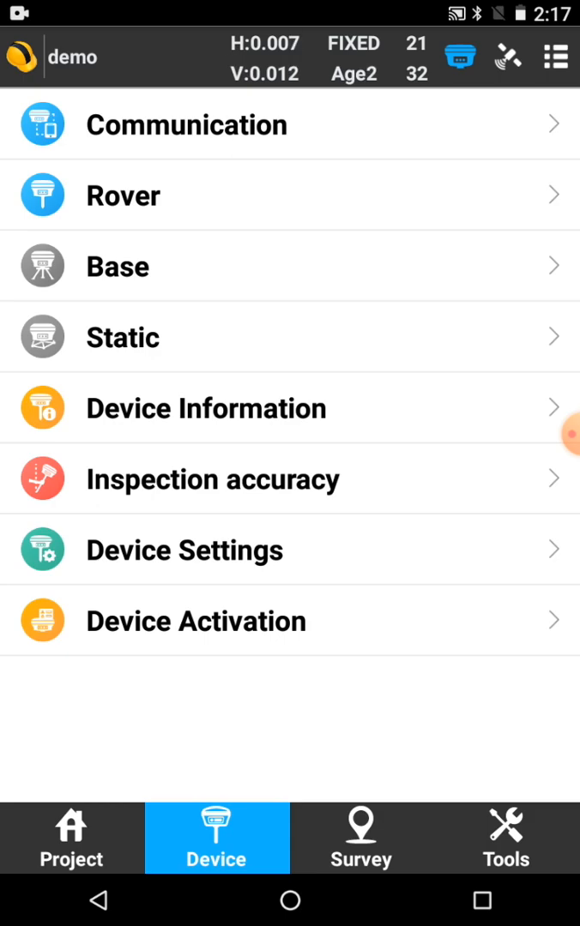
click(185, 125)
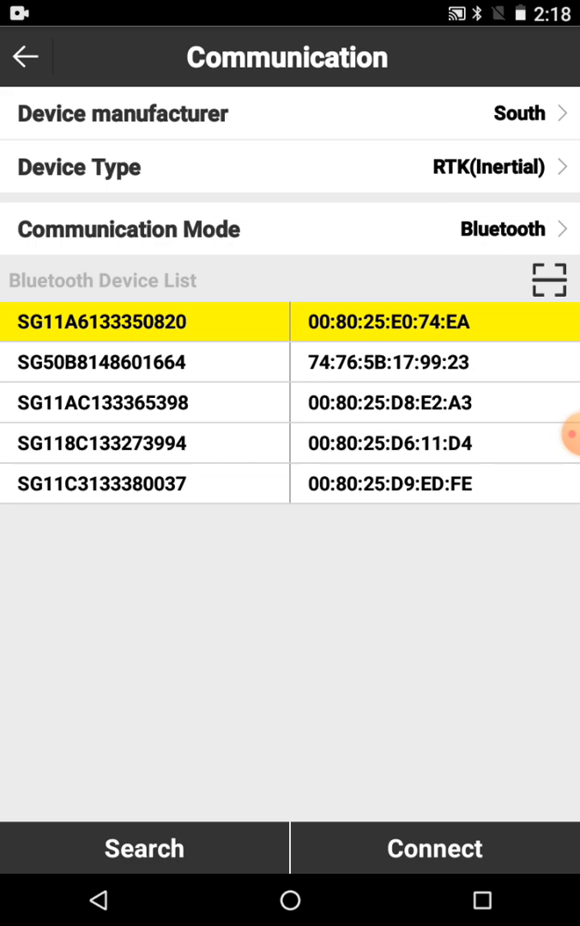
click(144, 443)
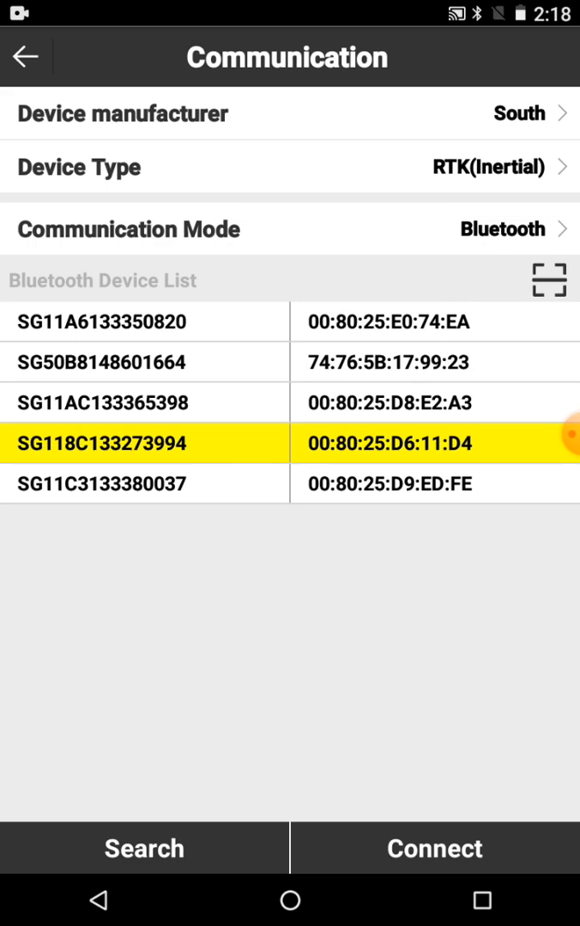
click(434, 847)
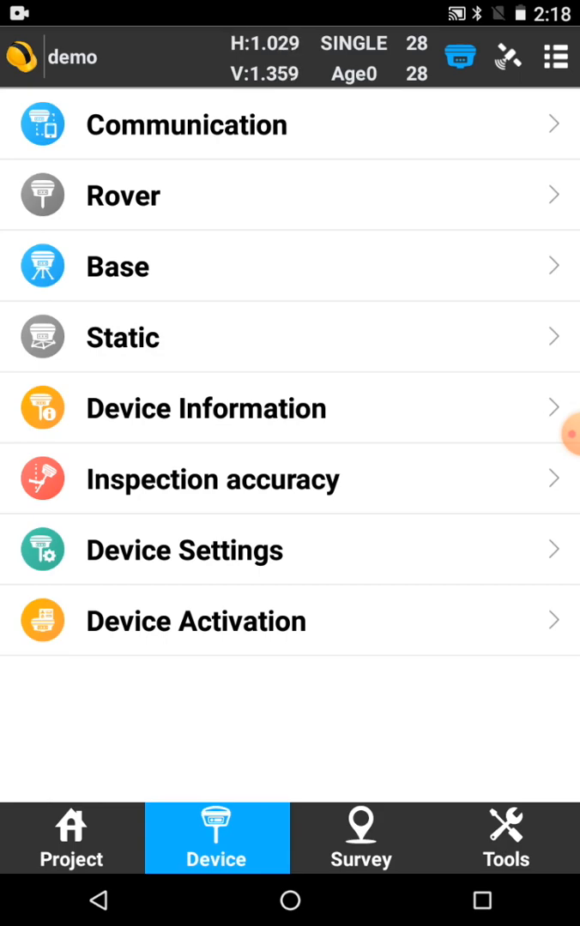
Step: Start the base with RTCM3.2 diff mode using current coordinates over the internal radio
click(117, 265)
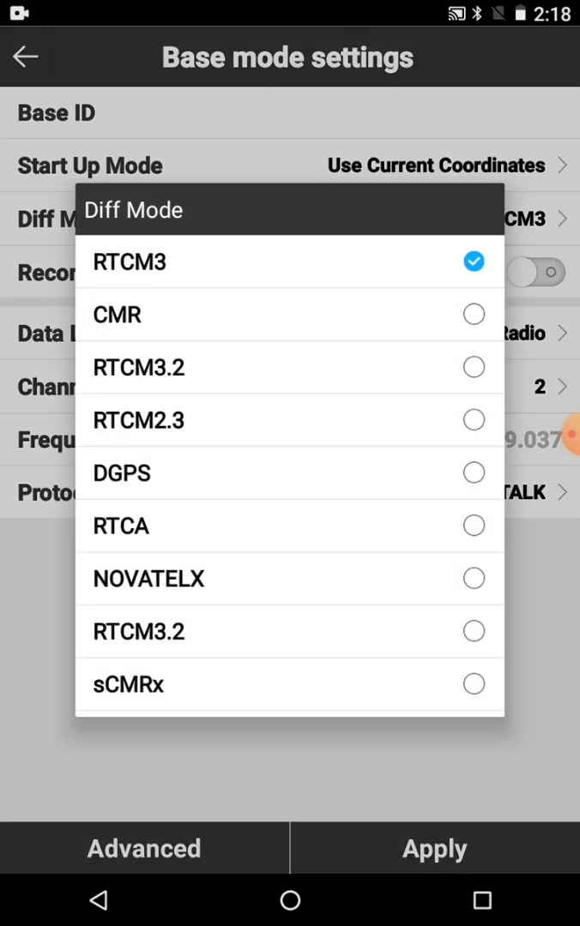
click(139, 367)
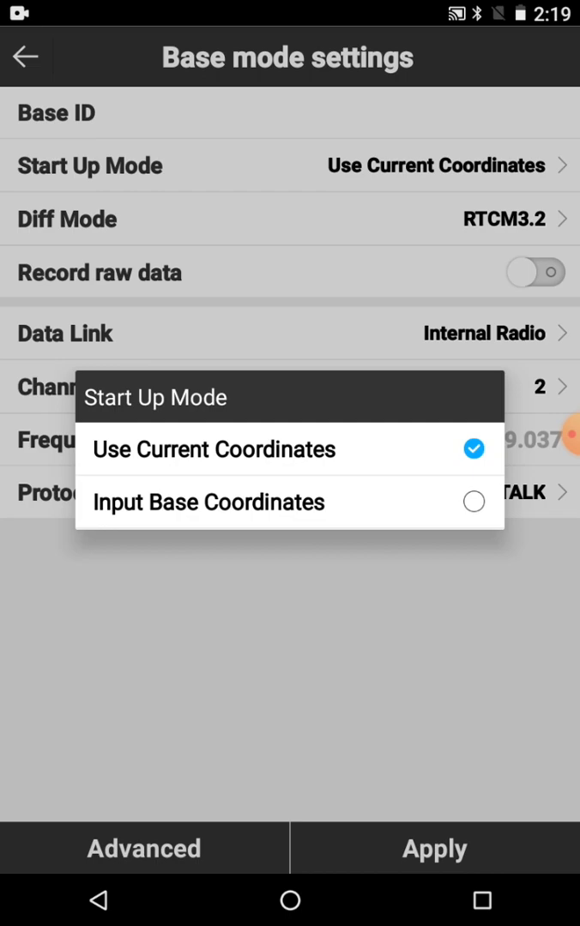
click(213, 449)
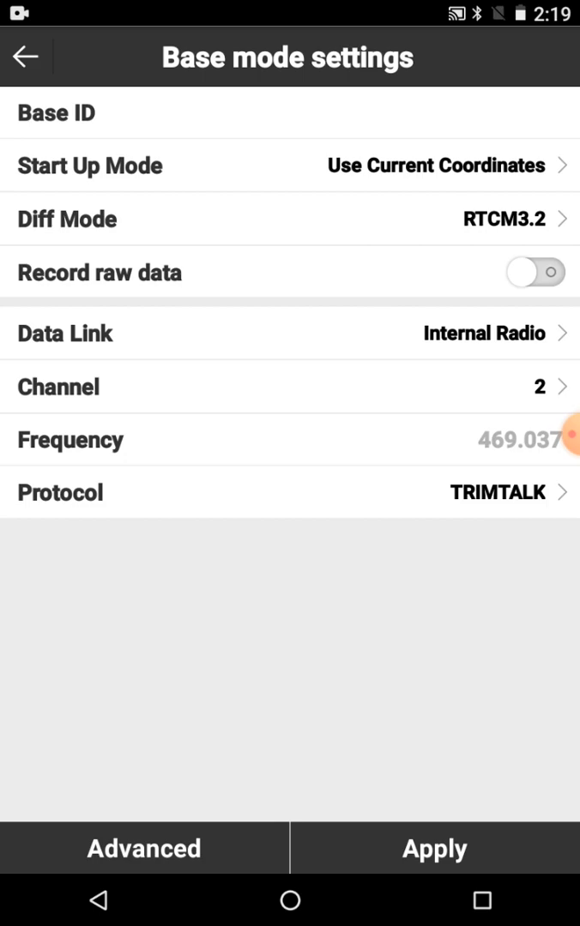
click(433, 847)
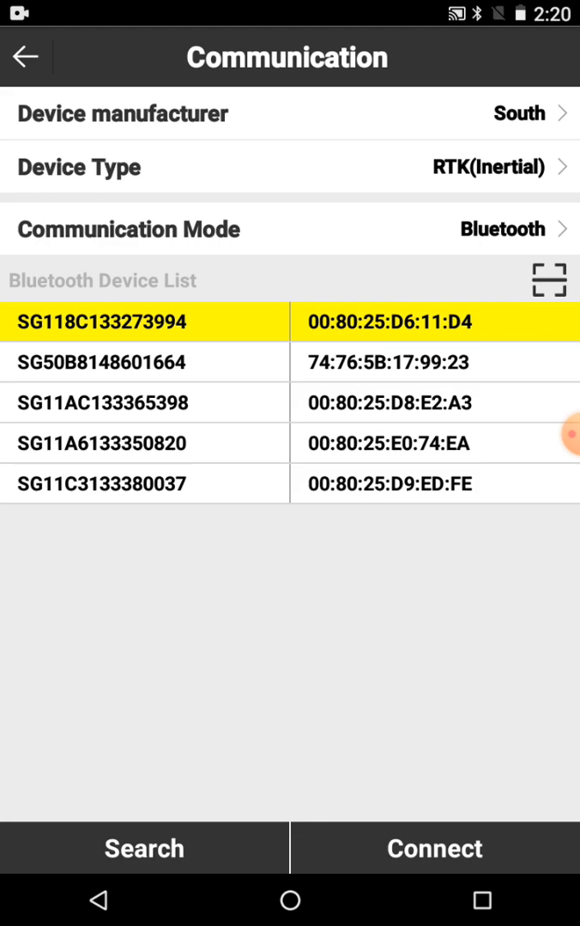
click(144, 443)
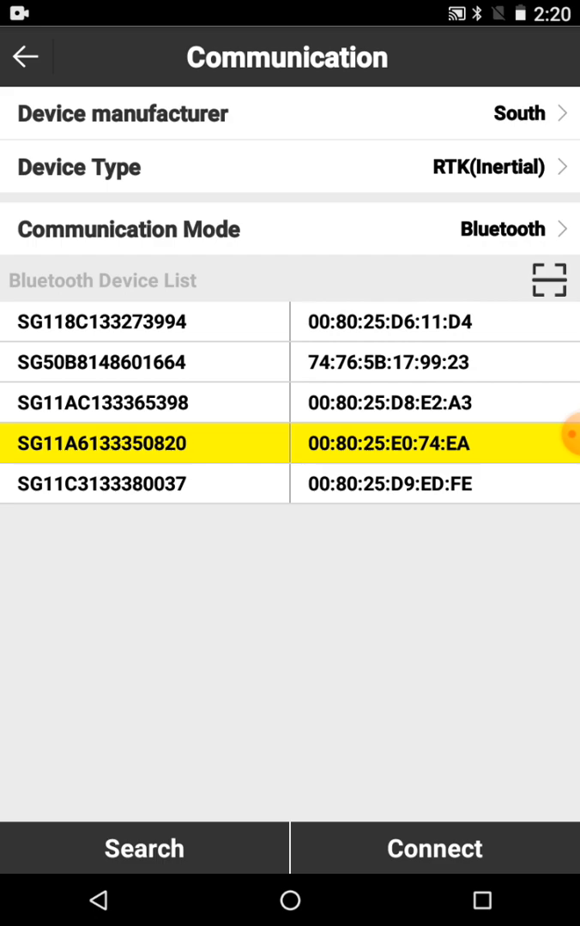
click(434, 847)
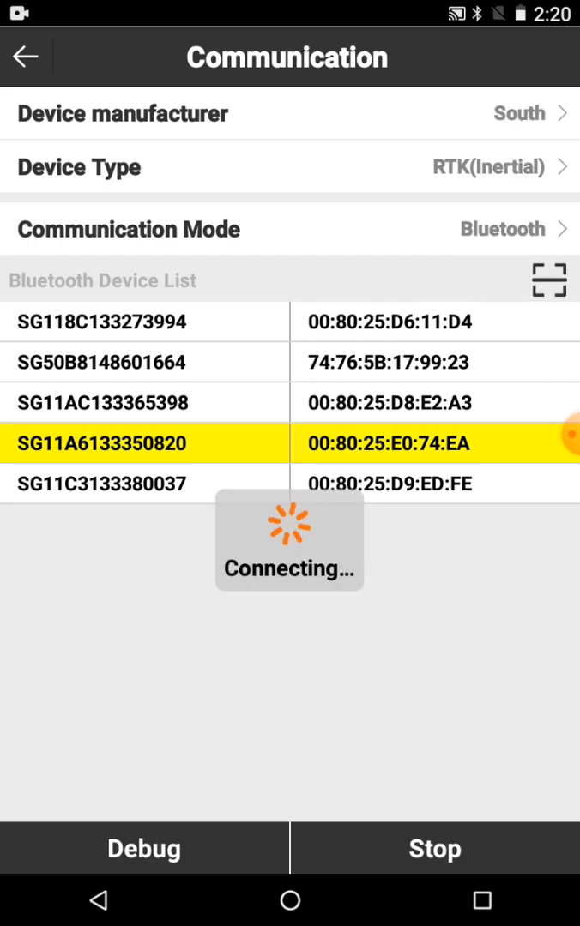